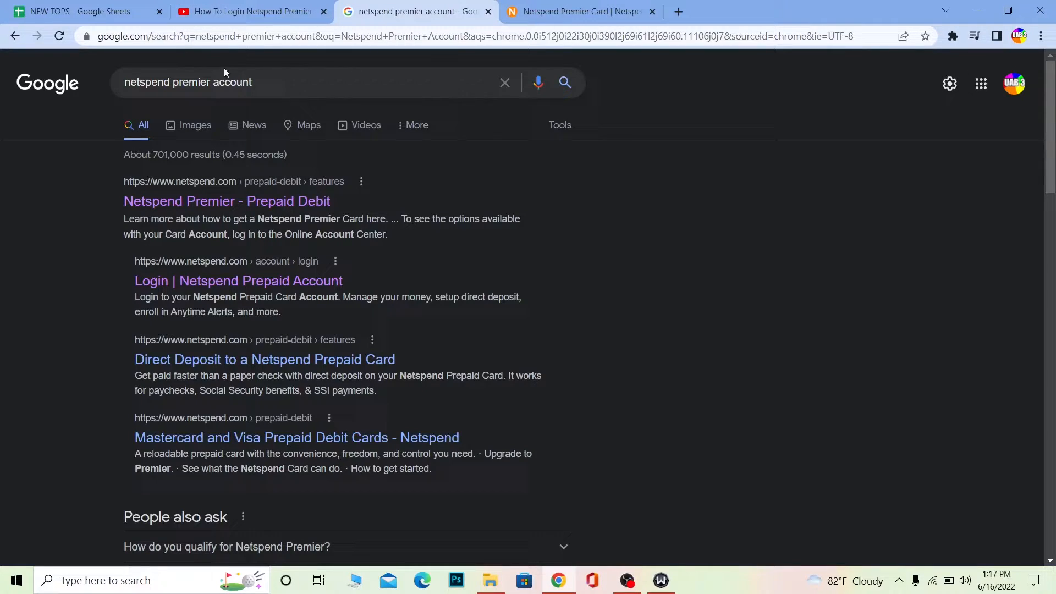
- Open the 'Netspend Premier - Prepaid Debit' result and scroll through the page and back to the top
triple_click(202, 82)
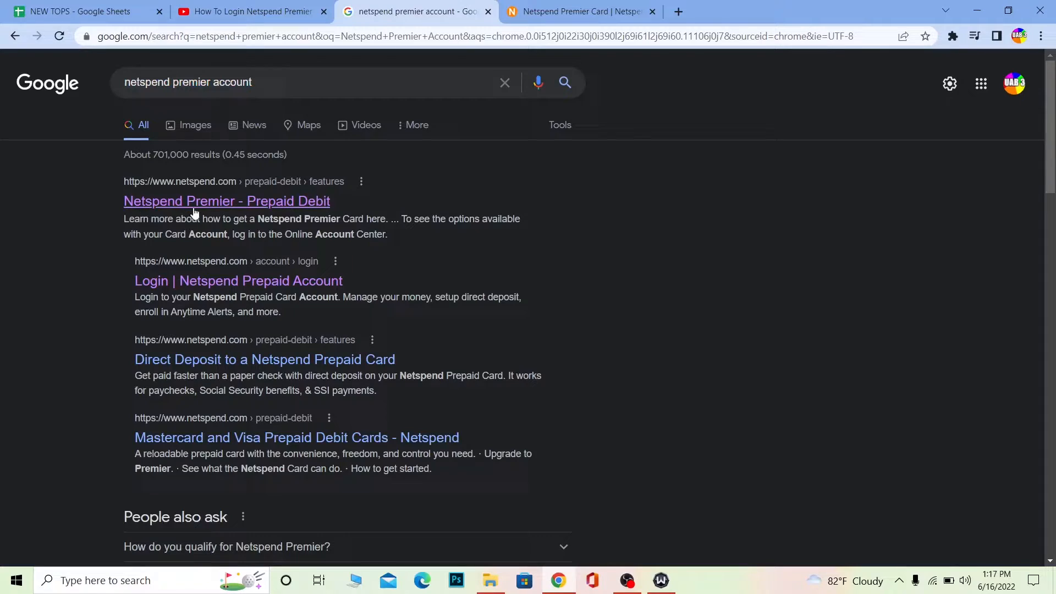
mouse_move(201, 201)
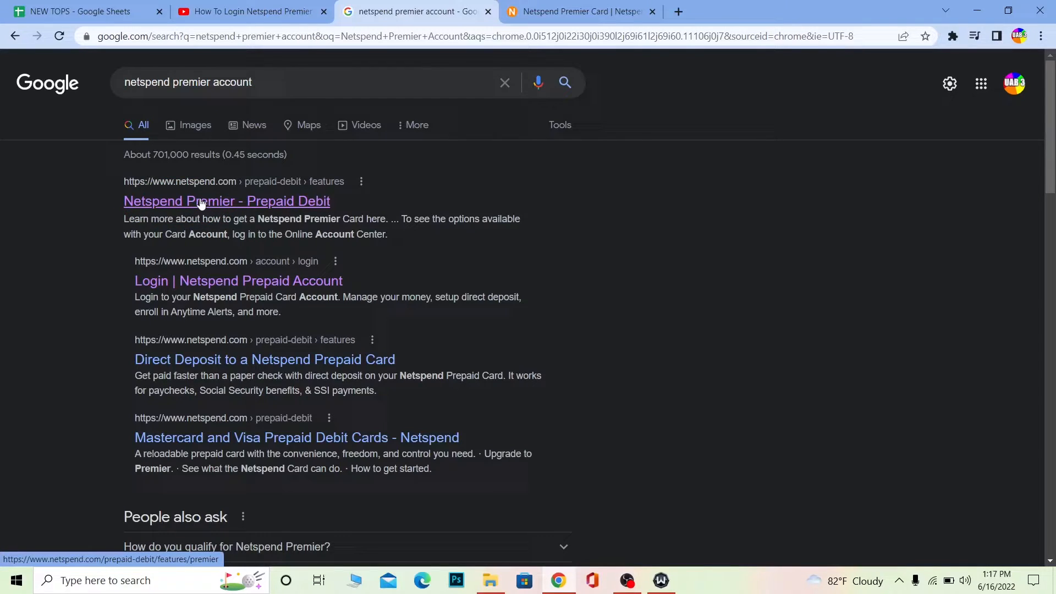
left_click(226, 201)
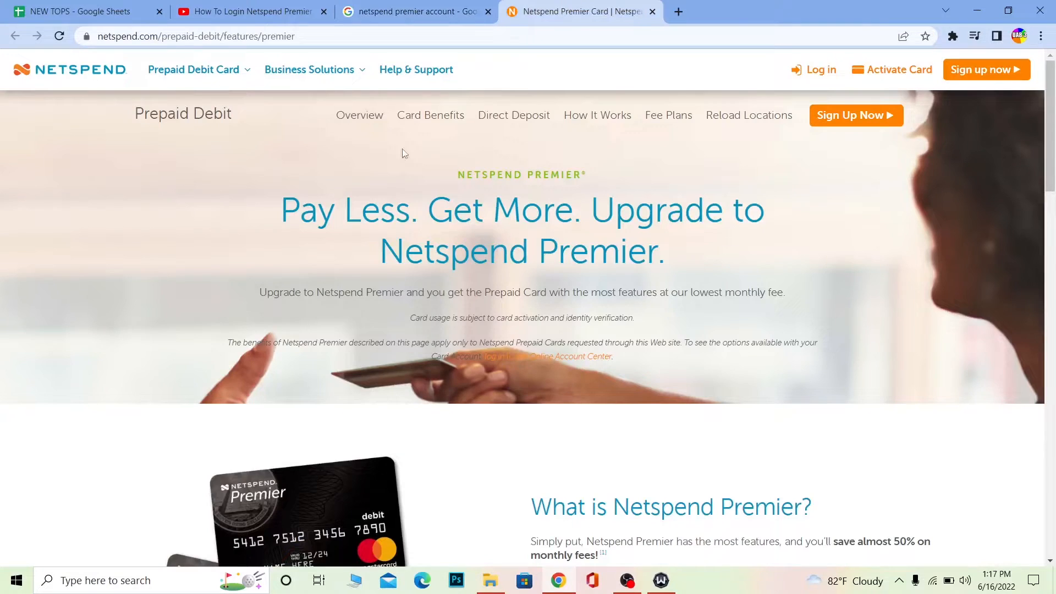
mouse_move(357, 397)
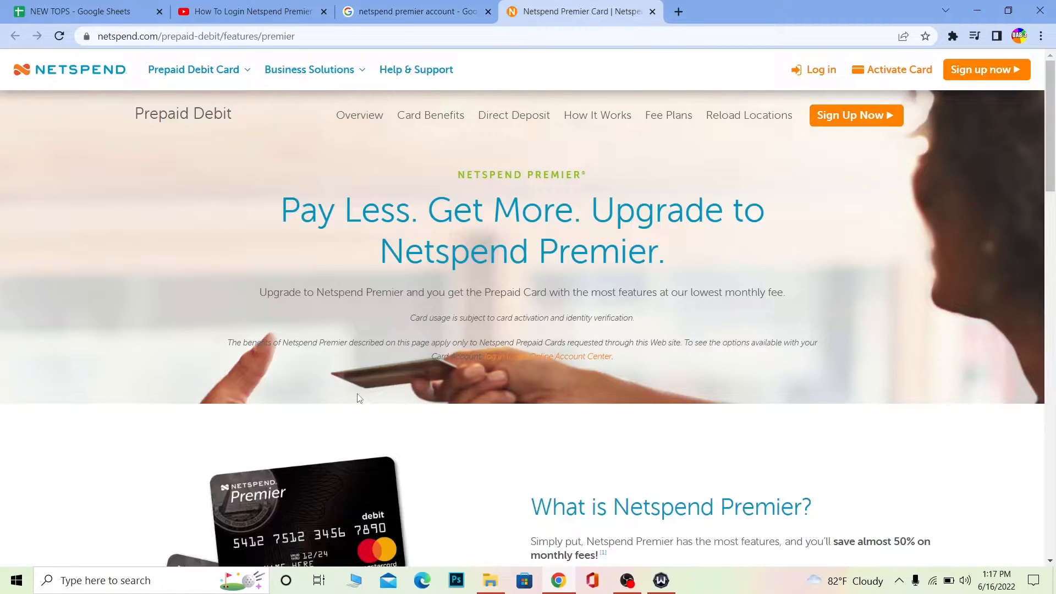
mouse_move(401, 336)
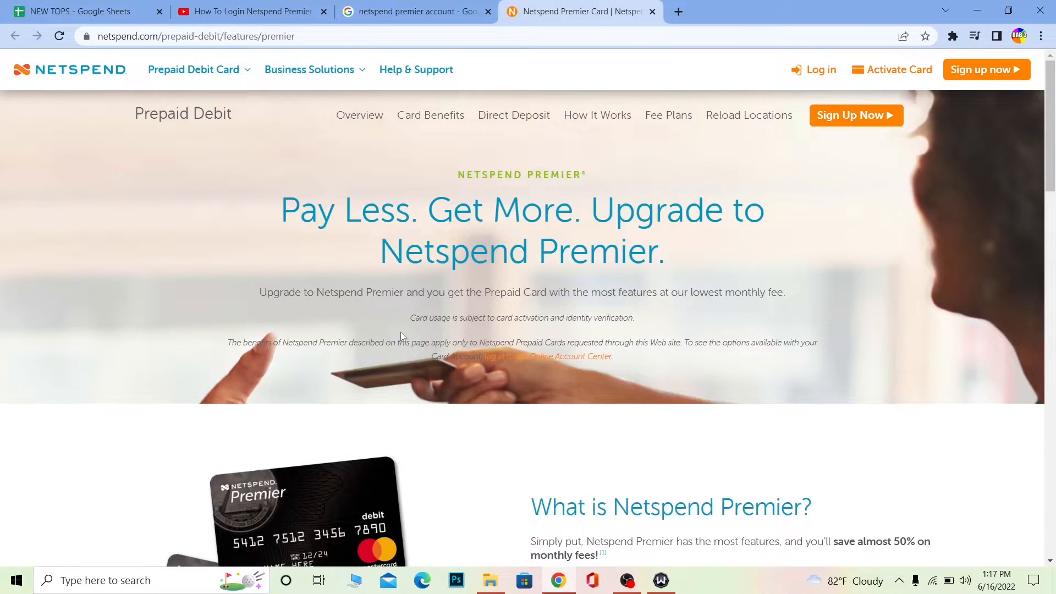
mouse_move(311, 286)
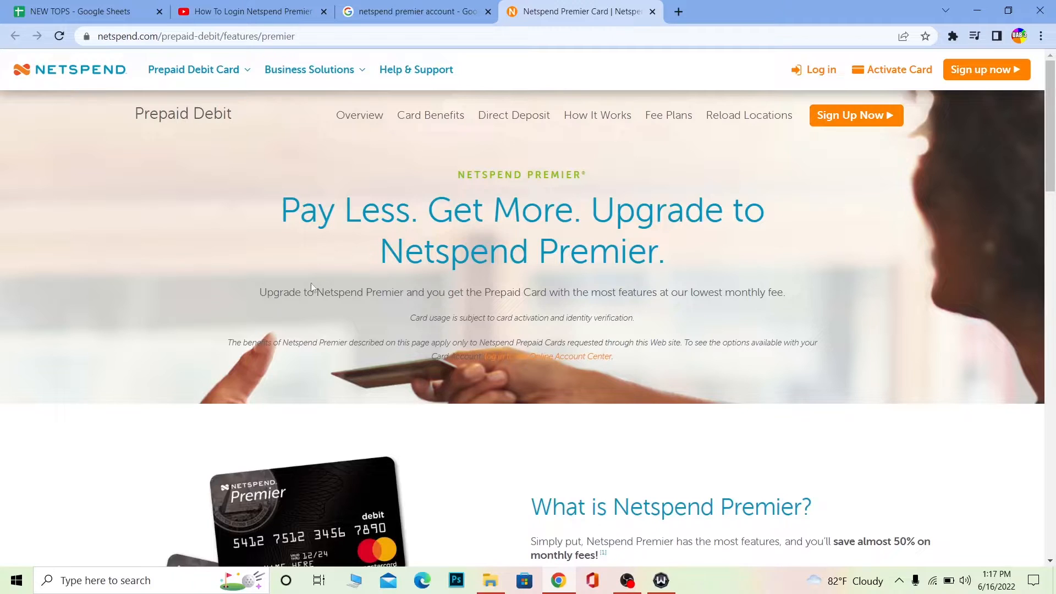
mouse_move(552, 242)
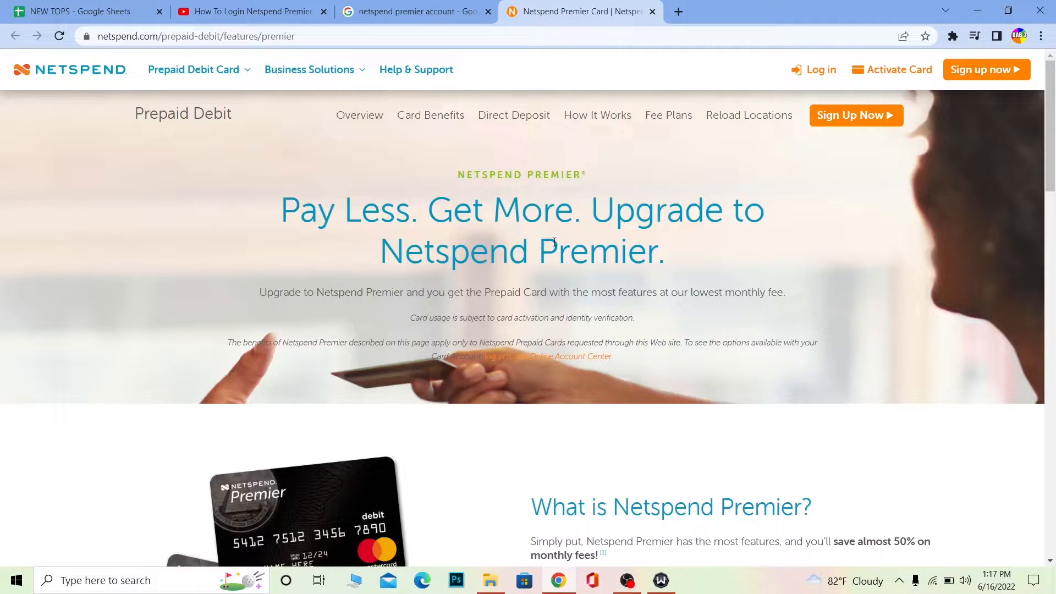
mouse_move(293, 227)
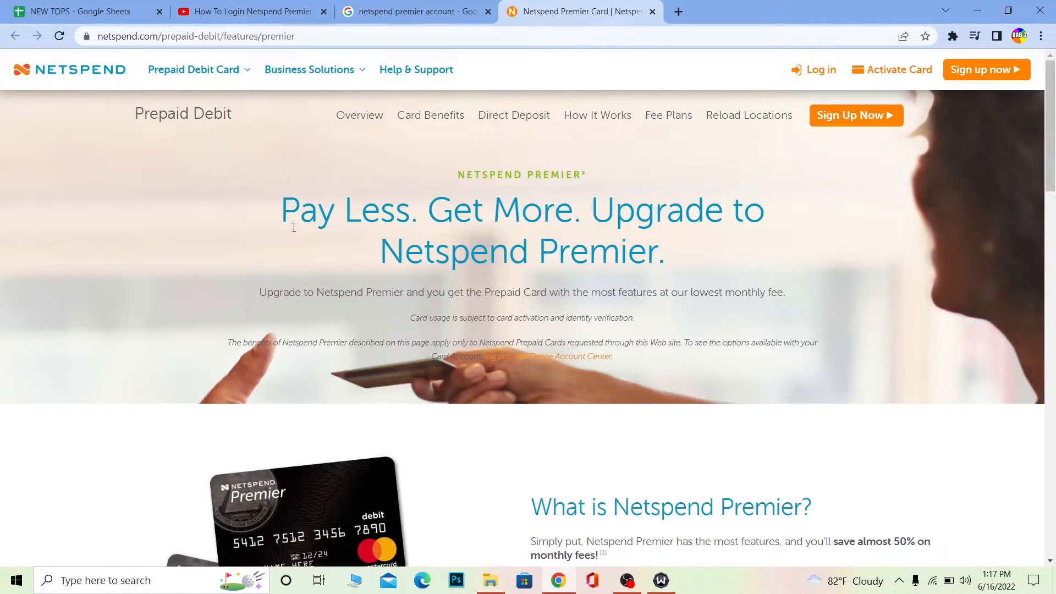
mouse_move(498, 294)
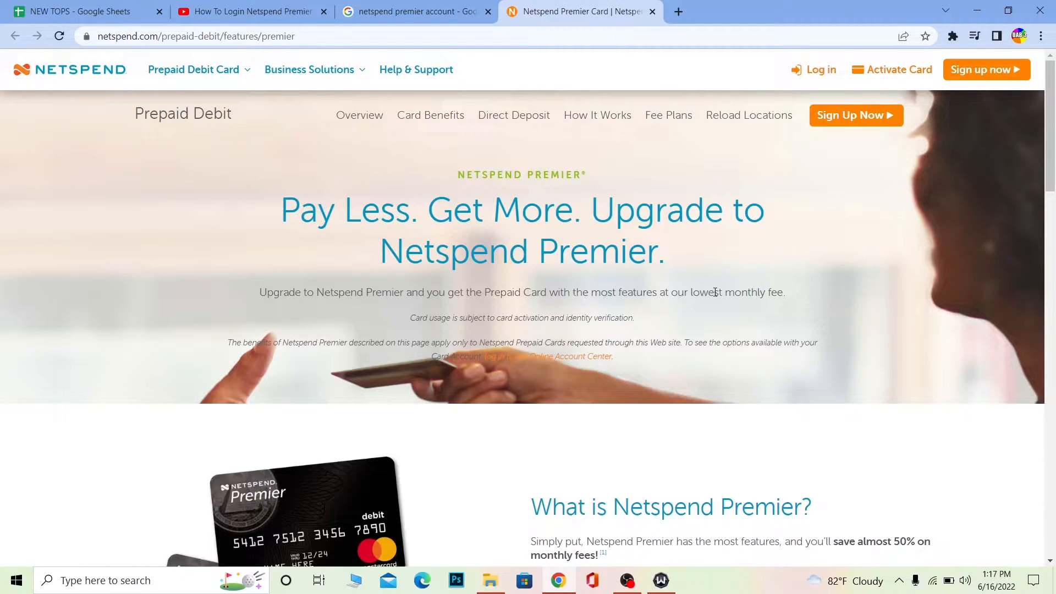
mouse_move(501, 240)
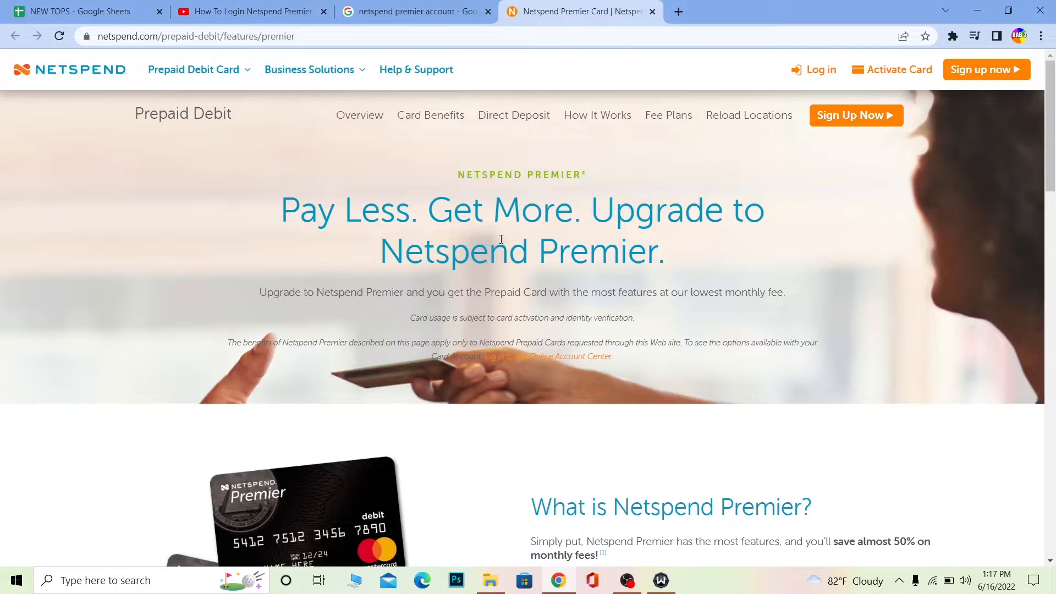
mouse_move(700, 190)
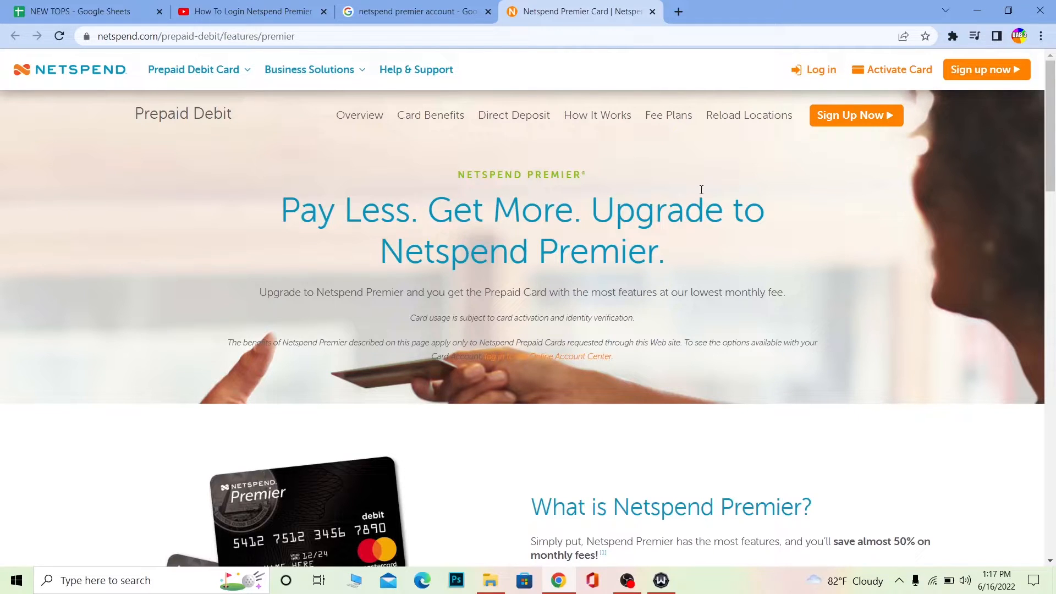
scroll("down", 3)
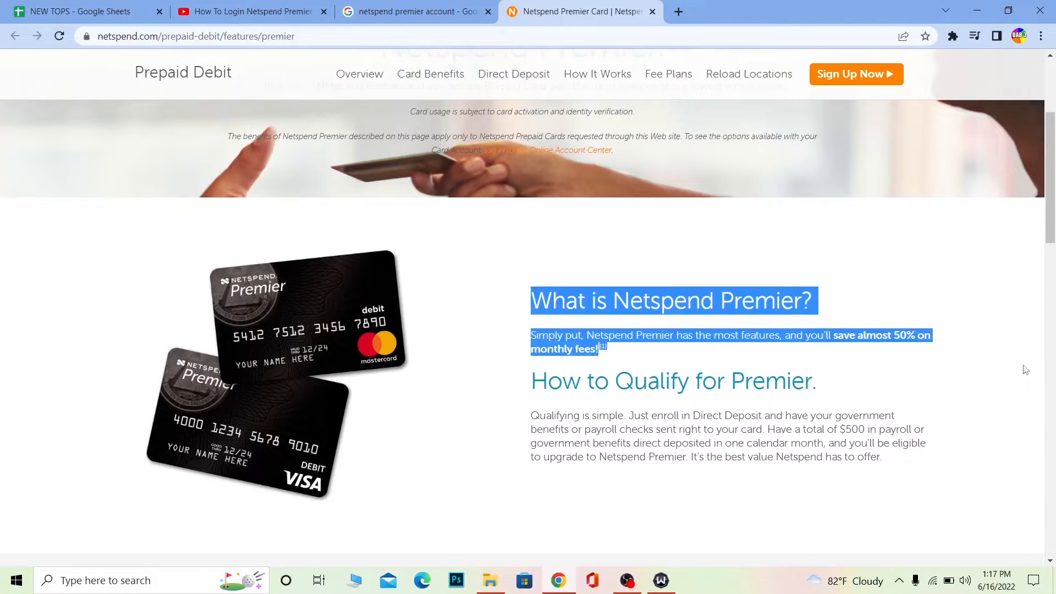
scroll("down", 3)
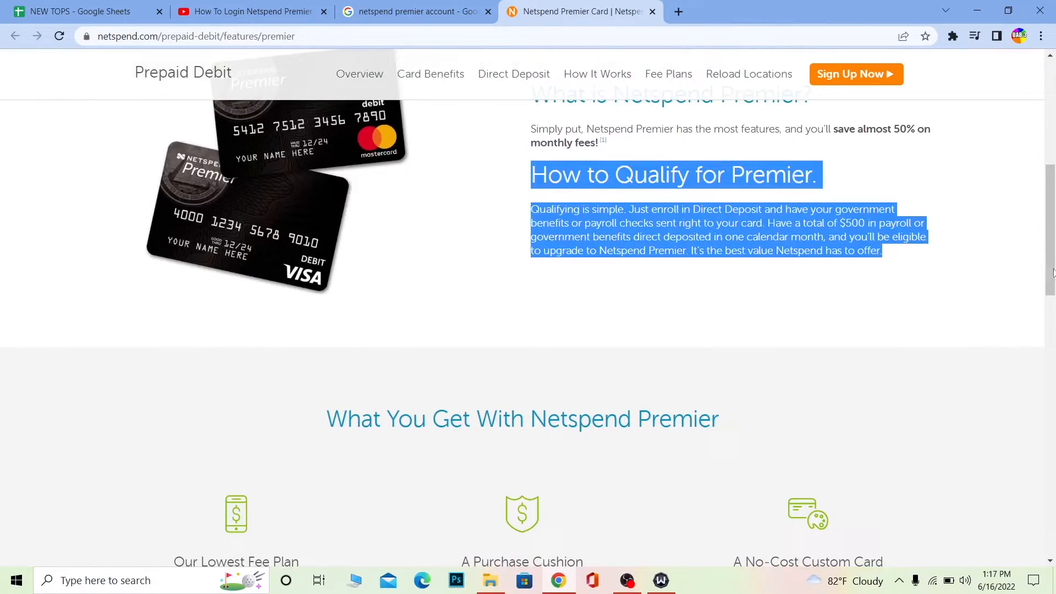
scroll("up", 3)
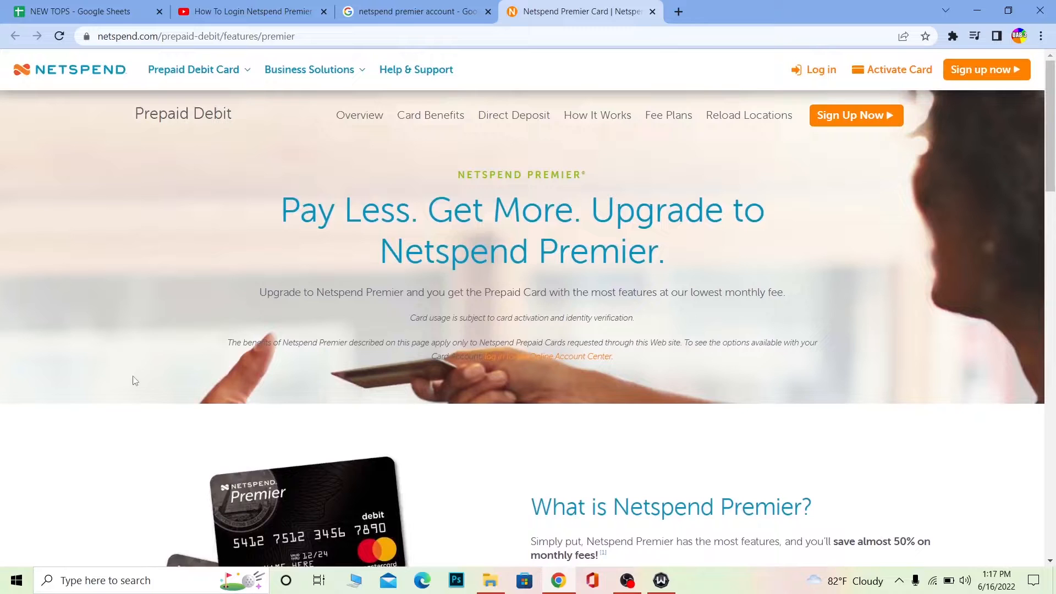
scroll("up", 3)
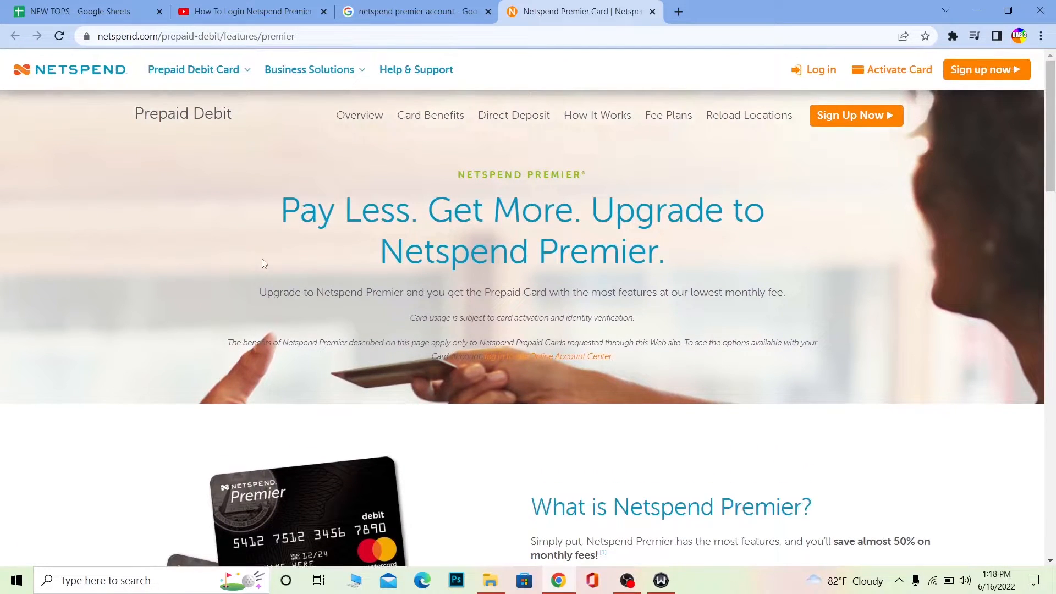
mouse_move(813, 69)
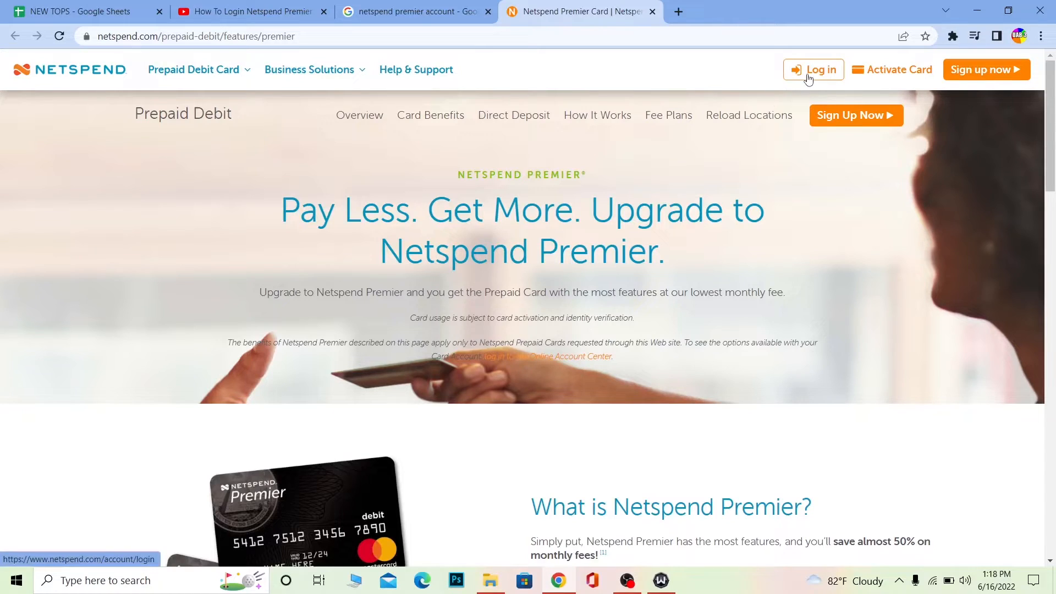
- On the Account Login page, enter username 'jutin' and a masked password
left_click(813, 70)
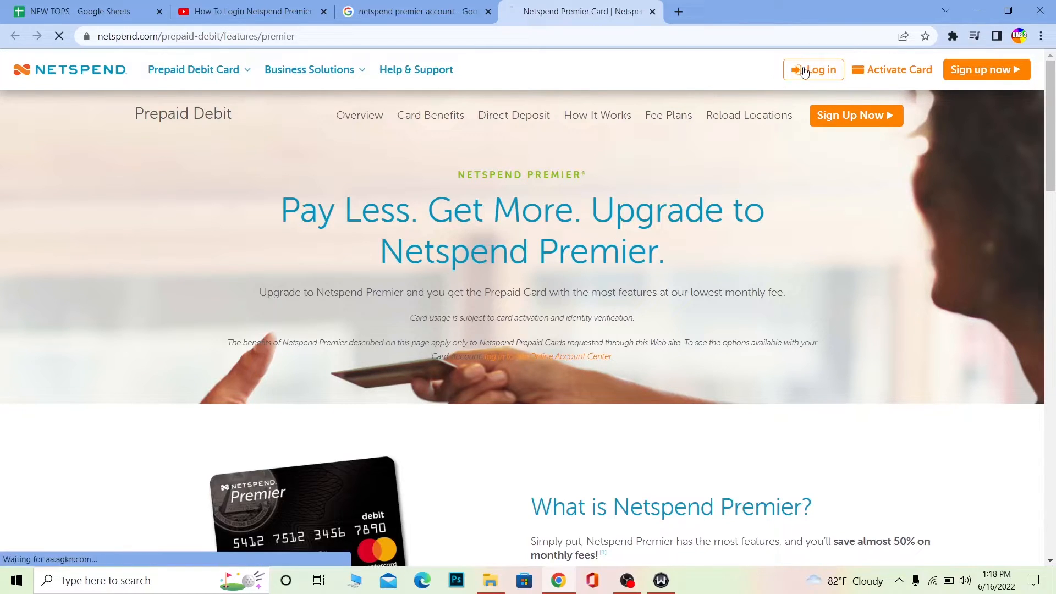
left_click(813, 70)
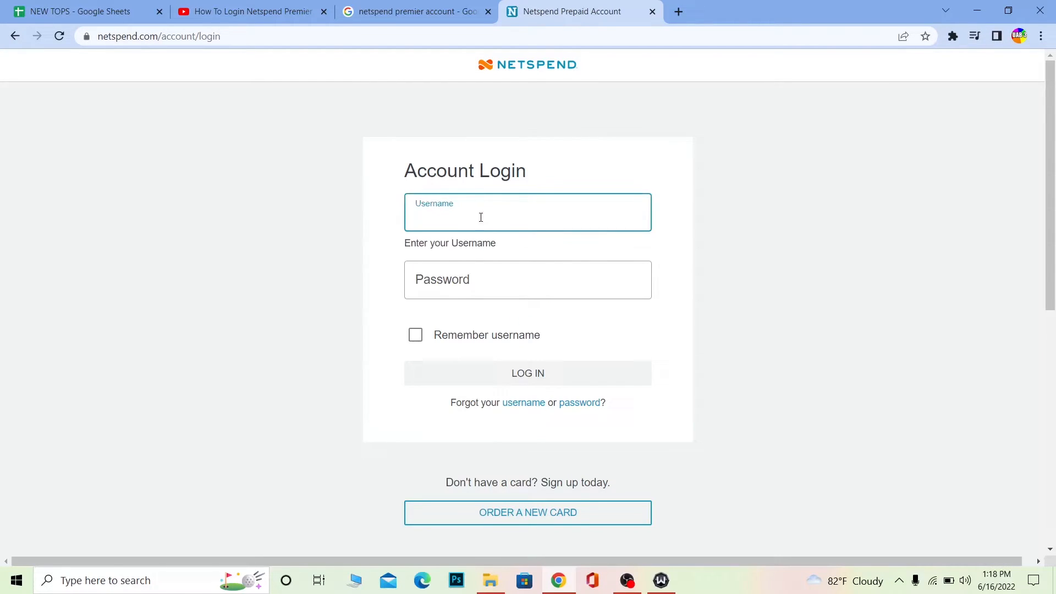
type("jut")
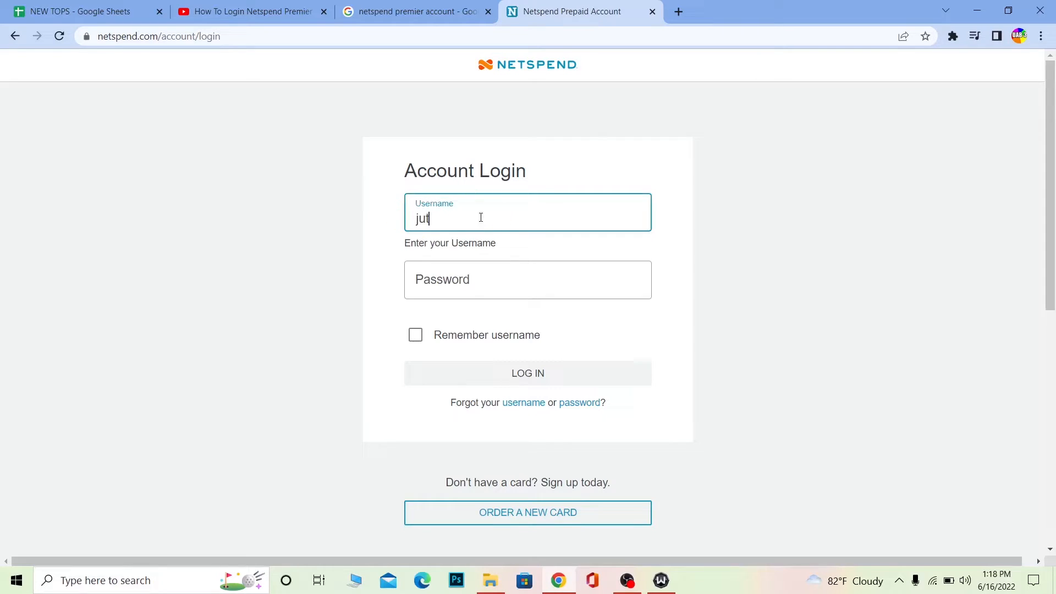
type("in")
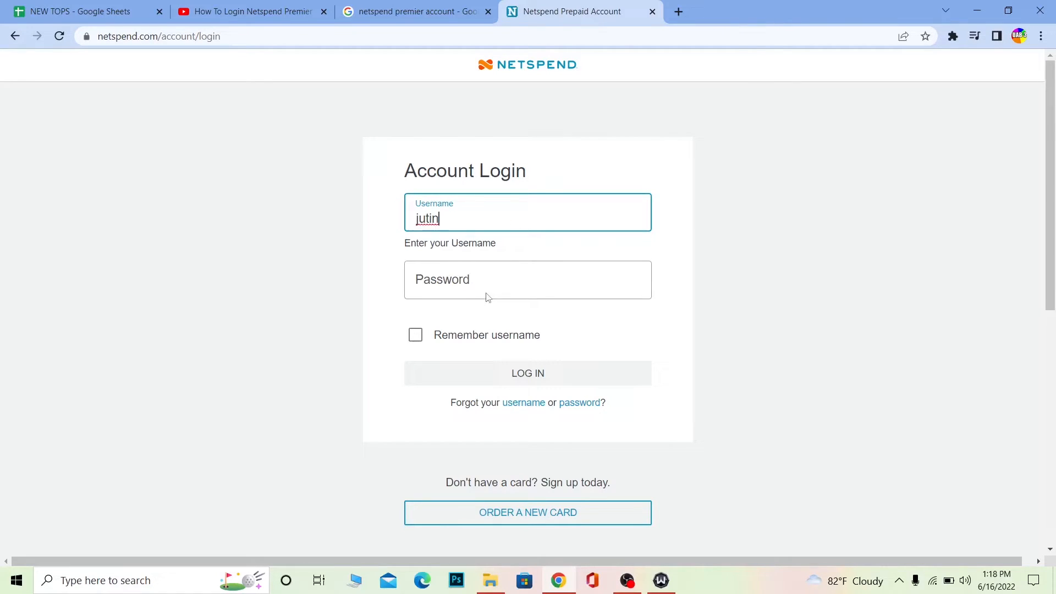
type("••")
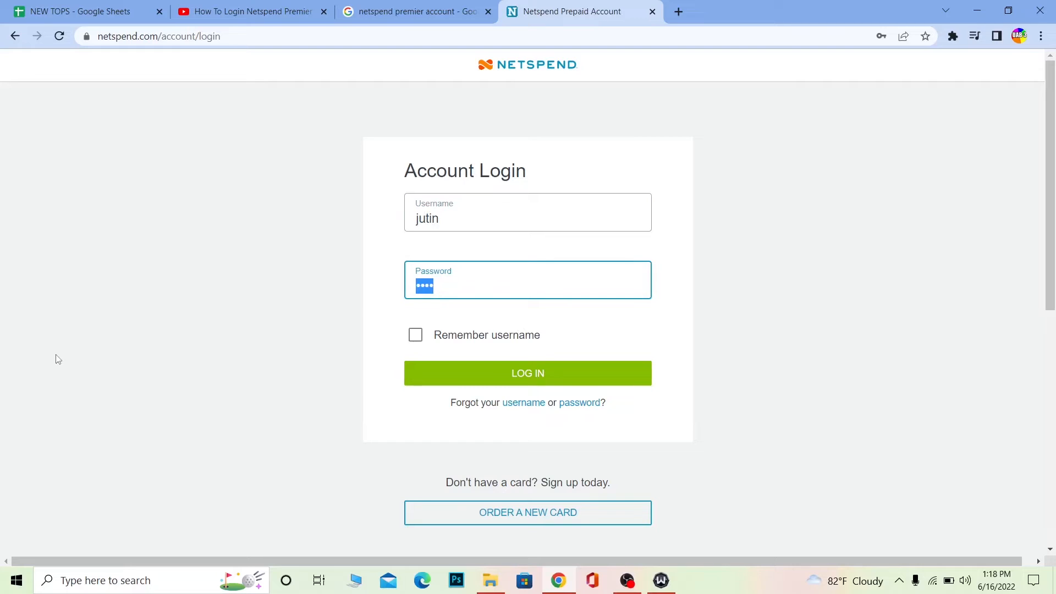
mouse_move(12, 336)
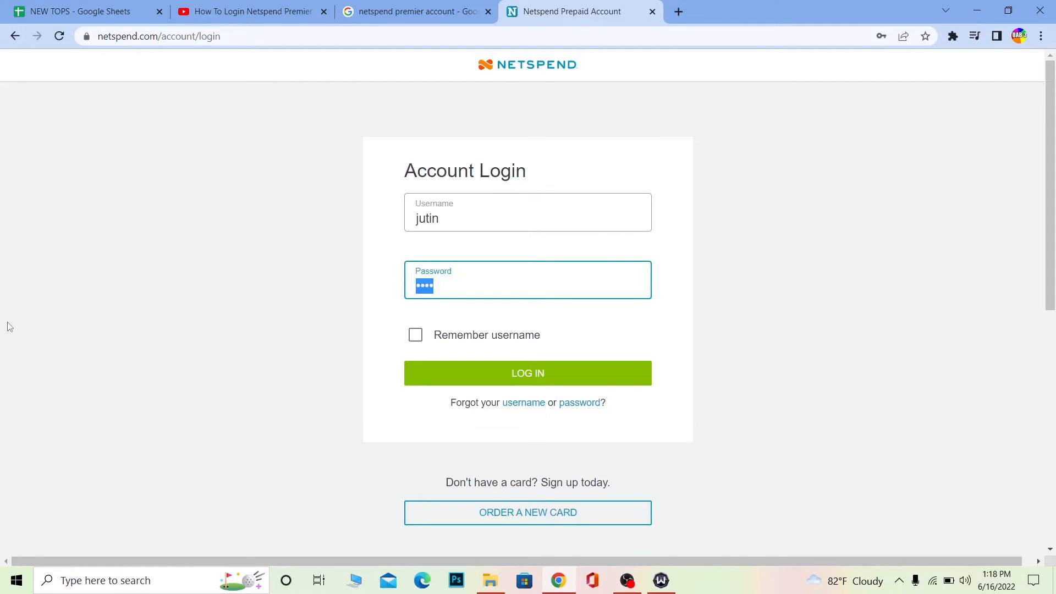
mouse_move(272, 306)
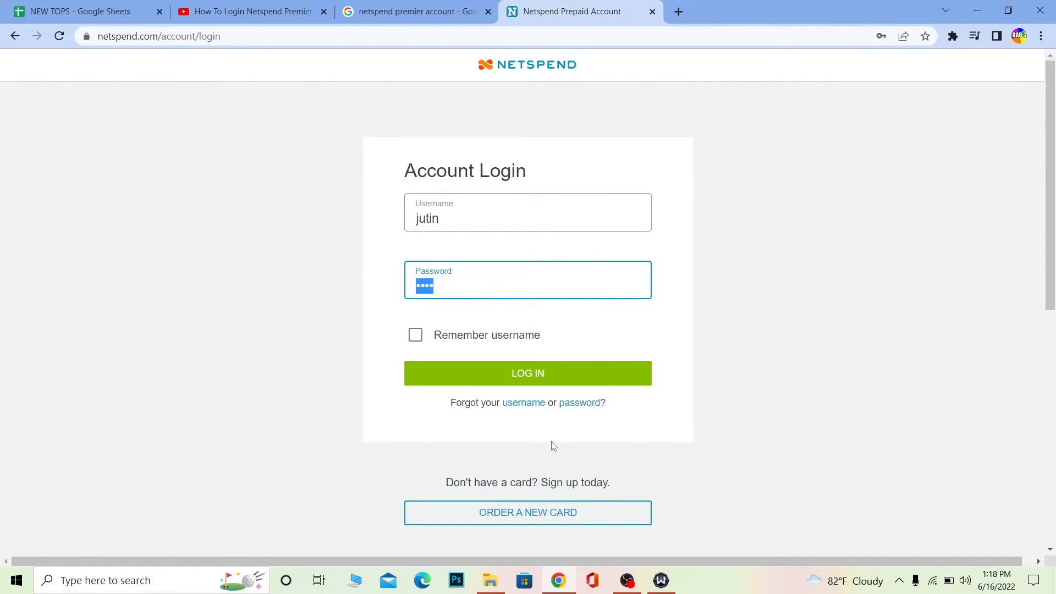
mouse_move(578, 402)
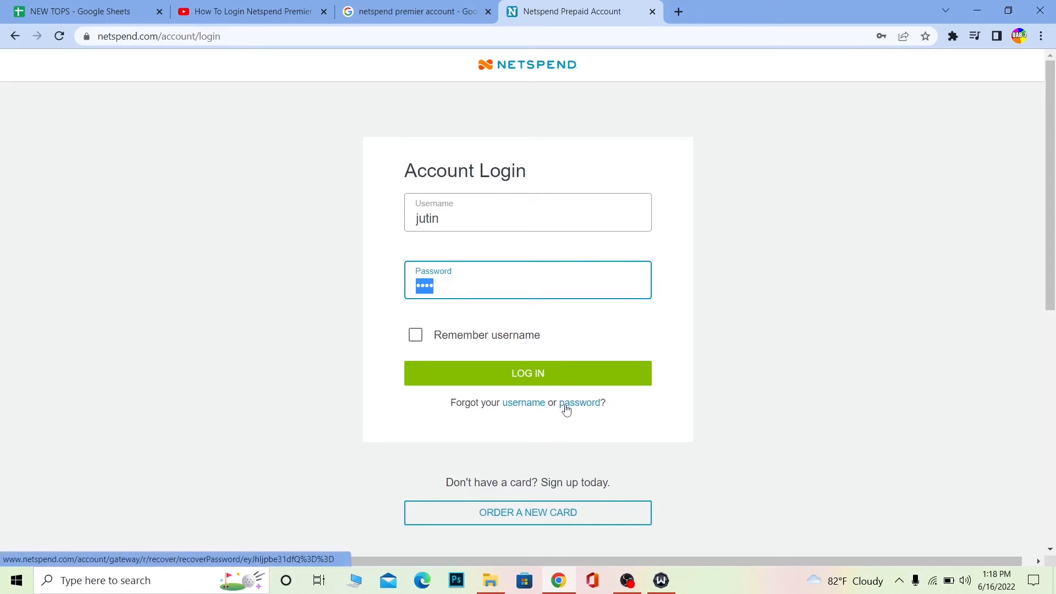
mouse_move(528, 338)
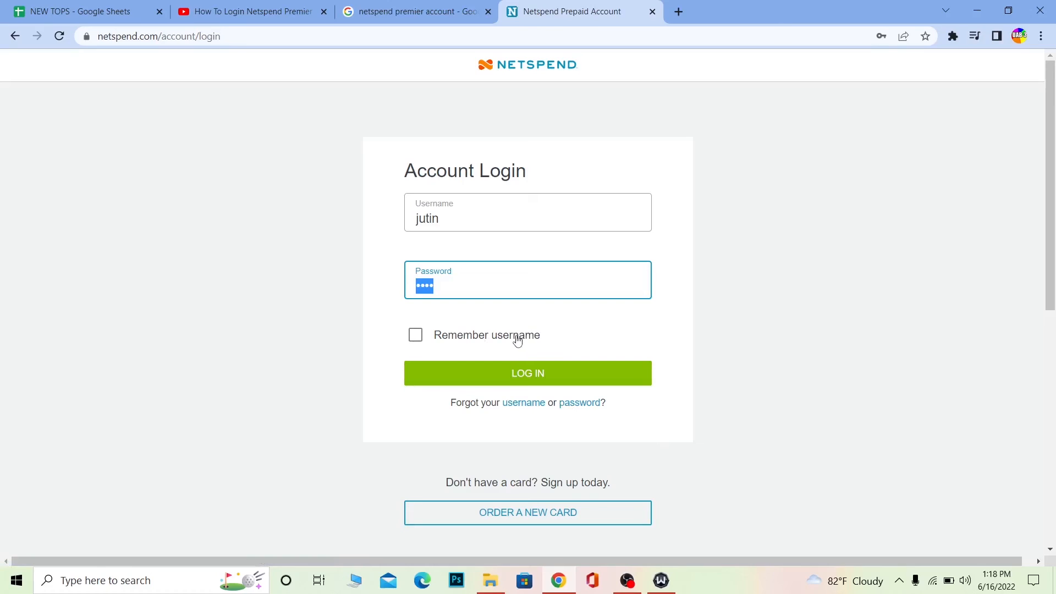
- Return from the login page to the 'Manage Your Money with Netspend Prepaid' homepage via the logo
left_click(528, 373)
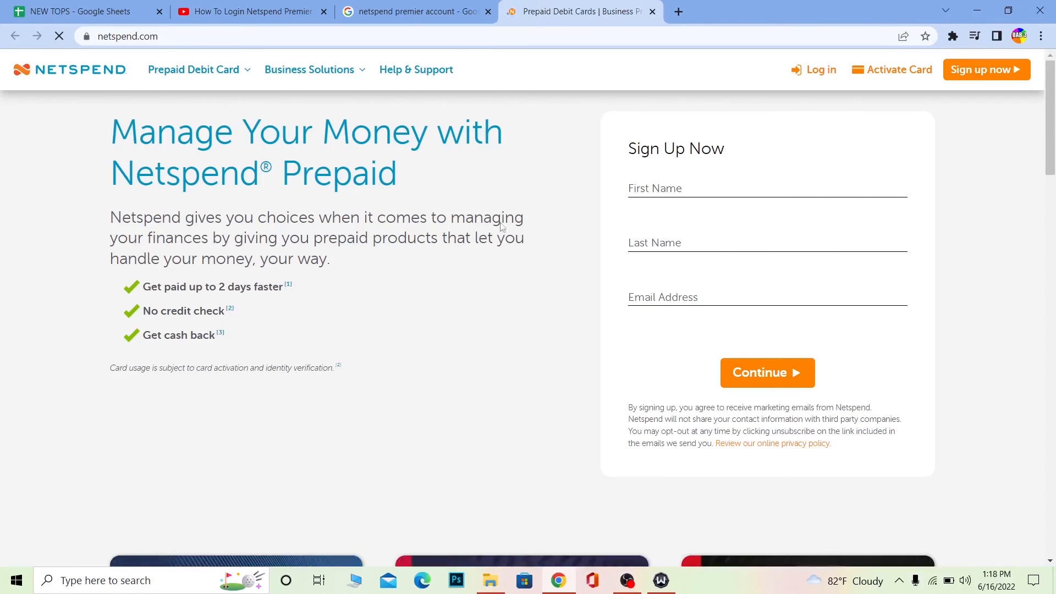